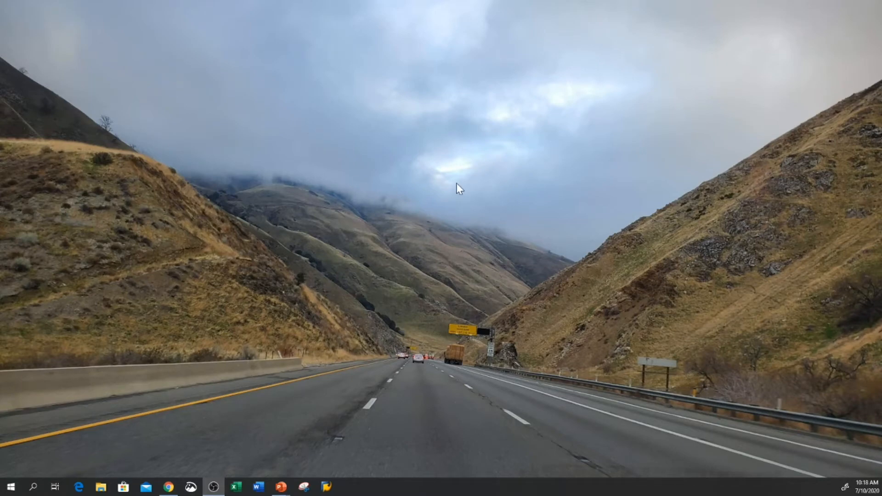
pyautogui.moveTo(419, 260)
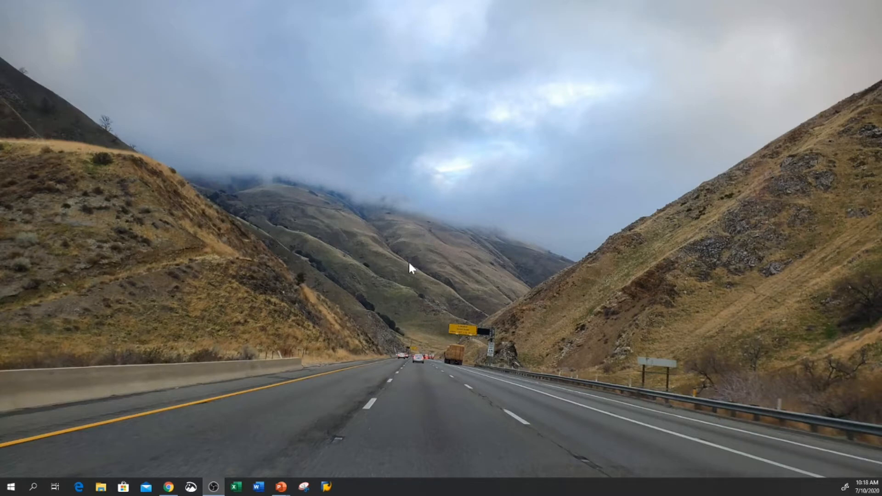
pyautogui.moveTo(360, 294)
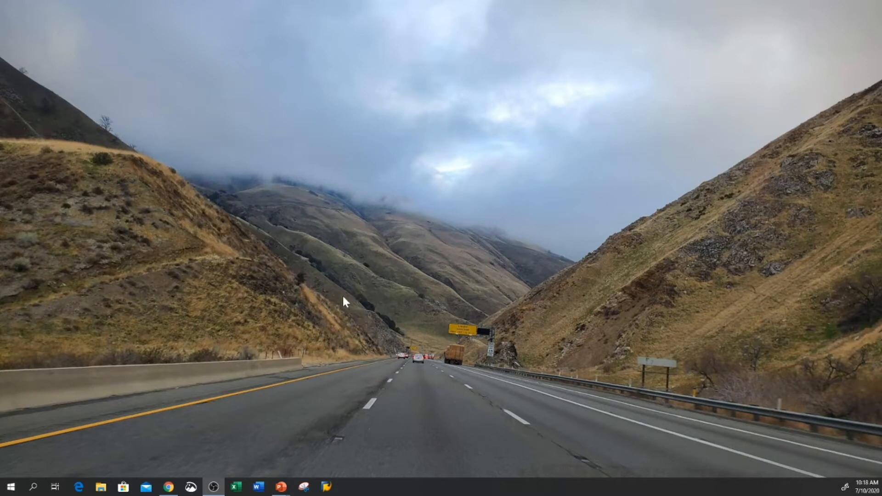
pyautogui.moveTo(408, 316)
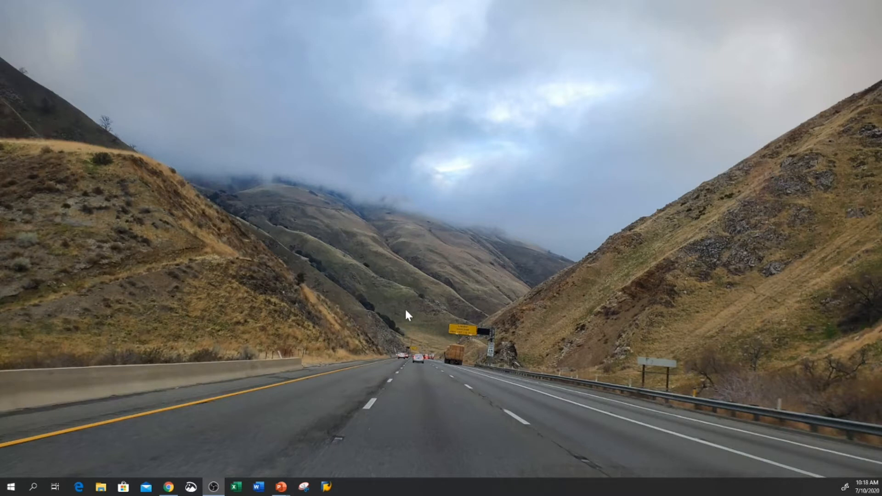
pyautogui.moveTo(313, 429)
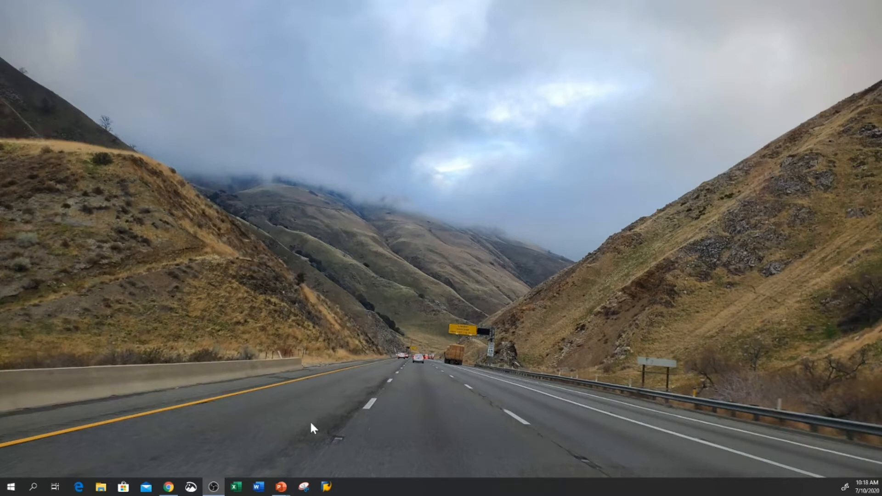
pyautogui.moveTo(267, 408)
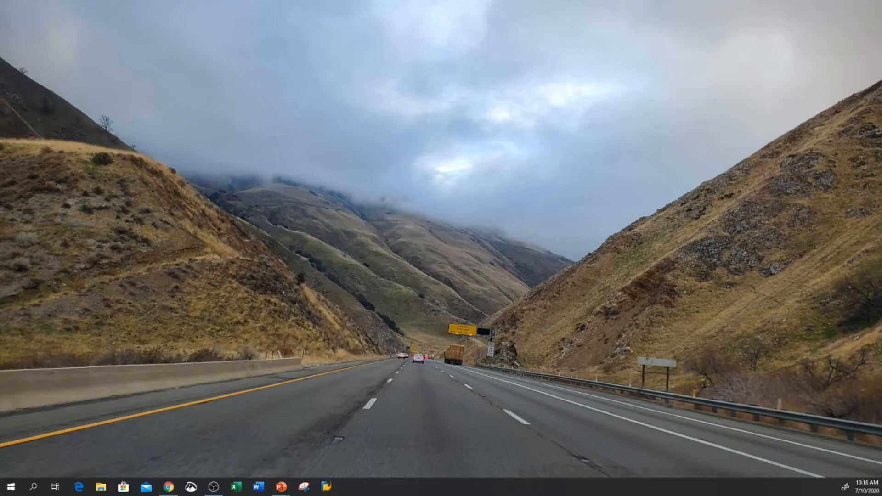
# Step: Launch SAP Logon 740 from the taskbar, showing the SAP Acces Point and SAP Access connections
pyautogui.click(326, 487)
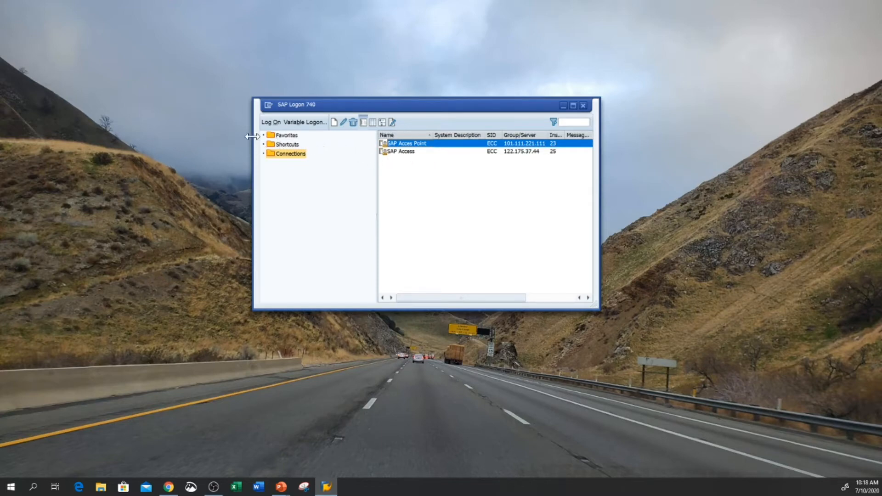
pyautogui.moveTo(270, 110)
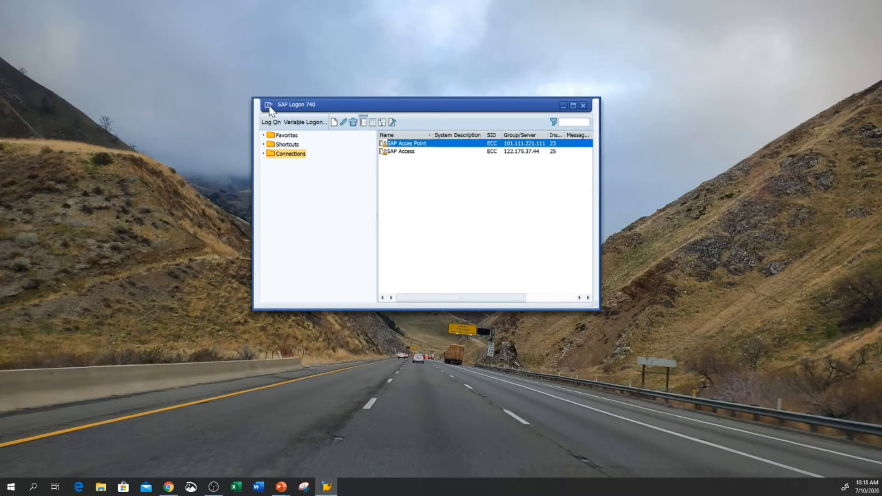
pyautogui.moveTo(251, 110)
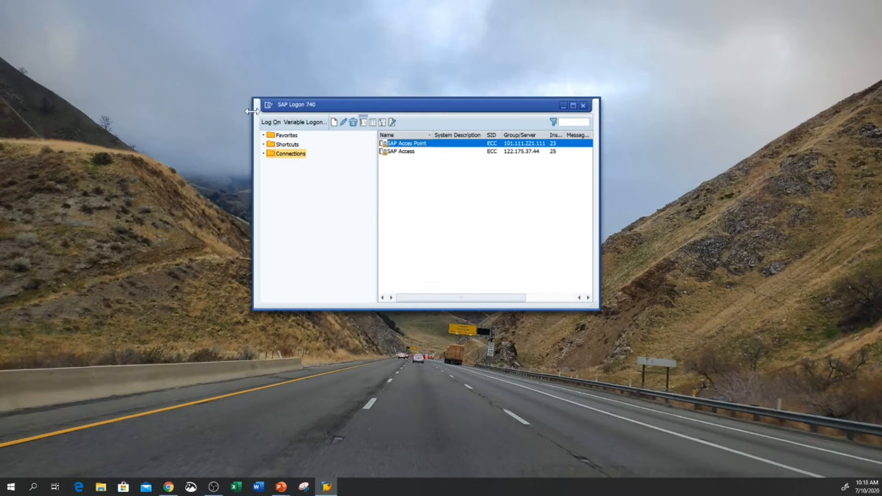
pyautogui.moveTo(271, 112)
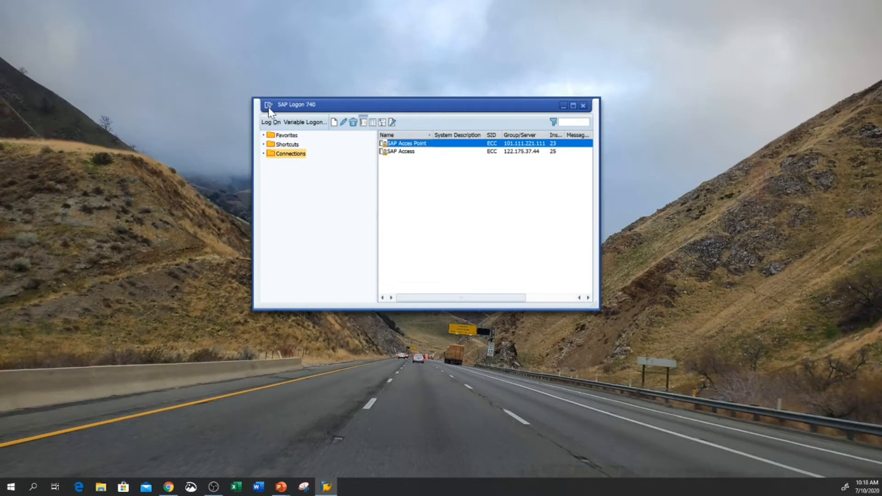
# Step: Show the SAP Logon window's system menu with the About SAP Logon... entry
pyautogui.click(268, 105)
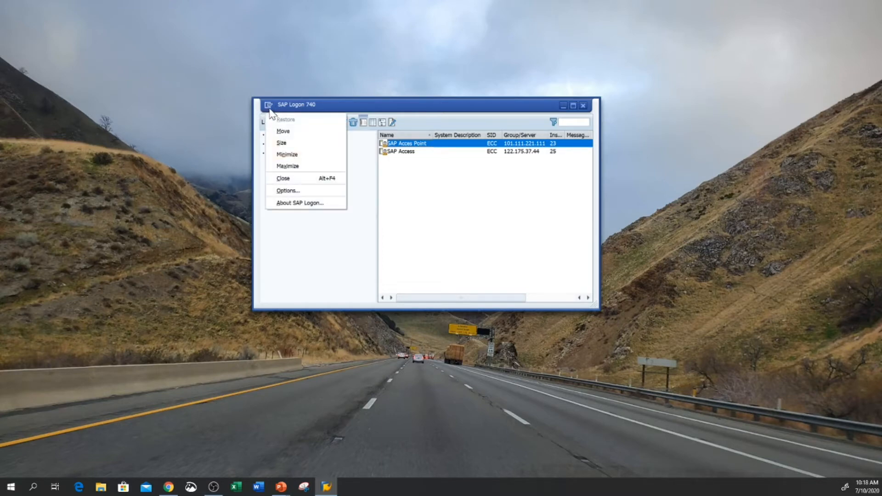
pyautogui.moveTo(288, 190)
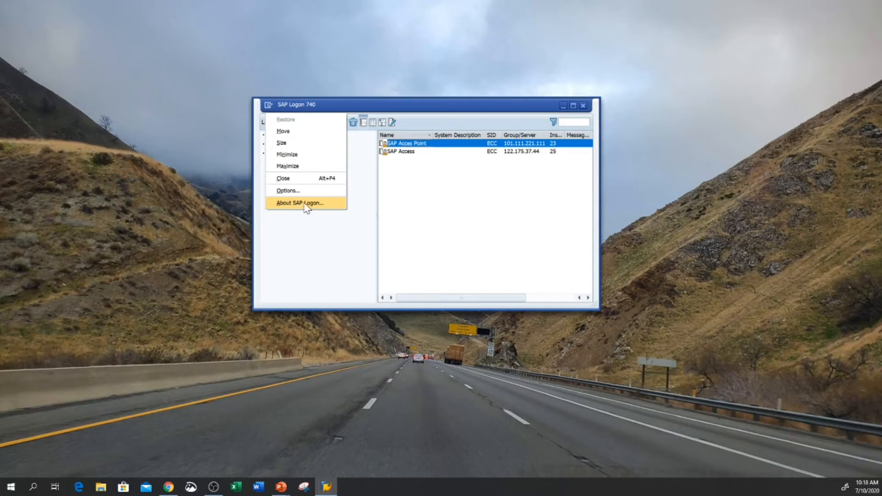
pyautogui.moveTo(314, 213)
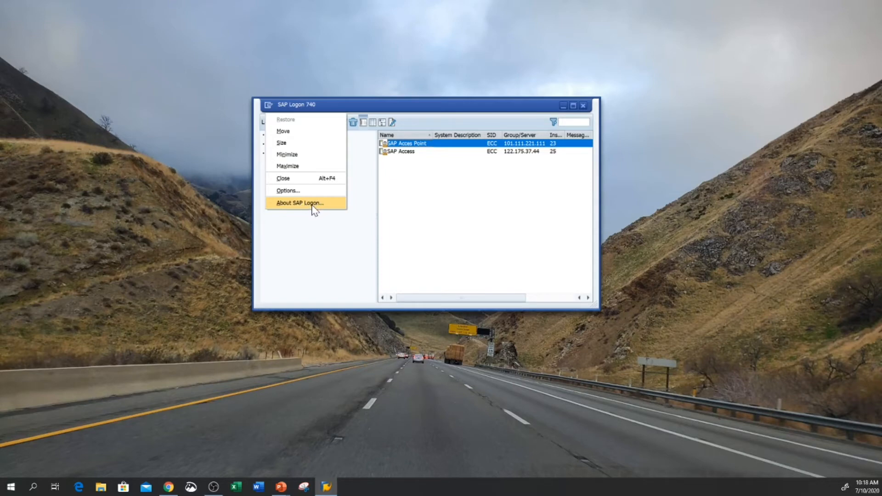
# Step: Display About SAP Logon: SAP GUI for Windows 740 Final Release, patch level 19
pyautogui.click(299, 203)
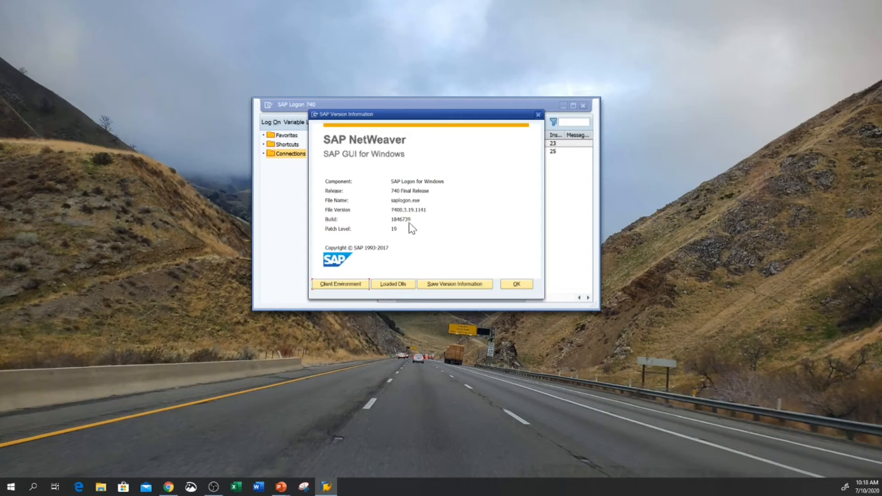
pyautogui.moveTo(349, 225)
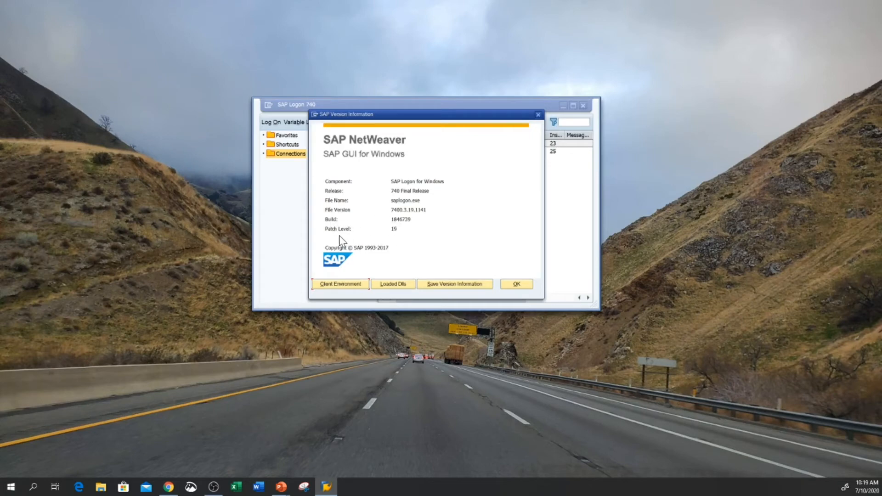
pyautogui.moveTo(398, 236)
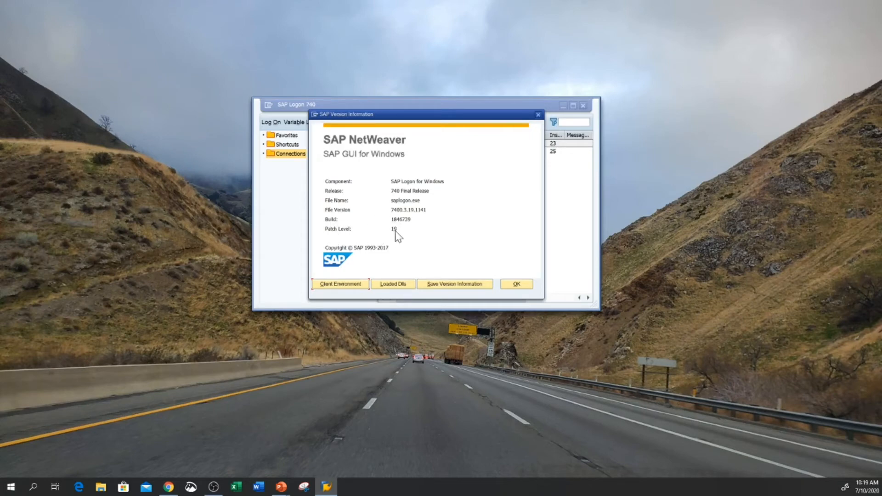
pyautogui.moveTo(390, 202)
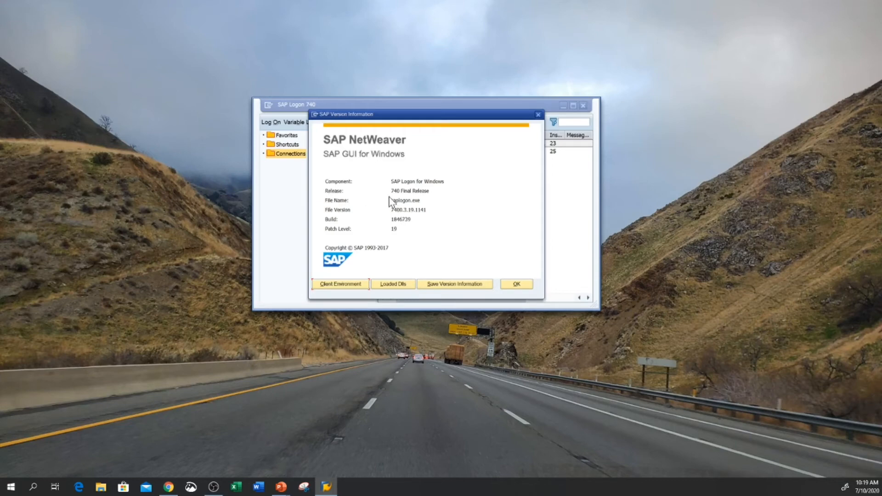
pyautogui.moveTo(423, 226)
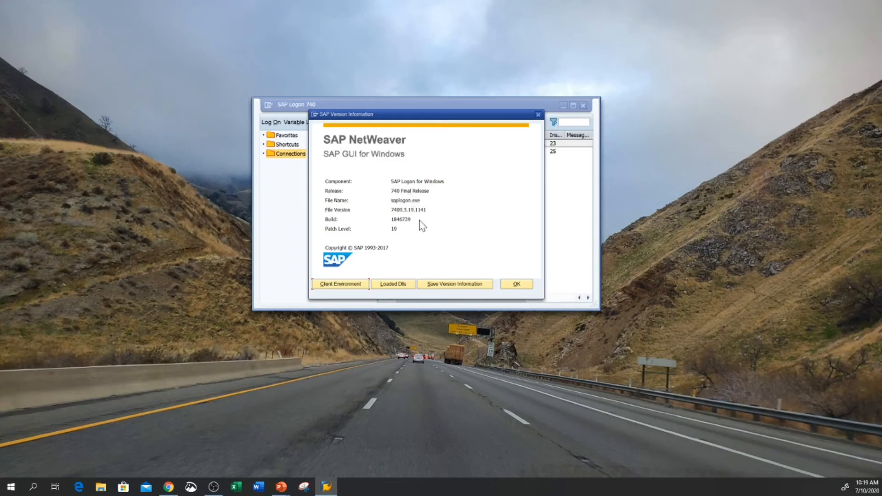
pyautogui.moveTo(417, 228)
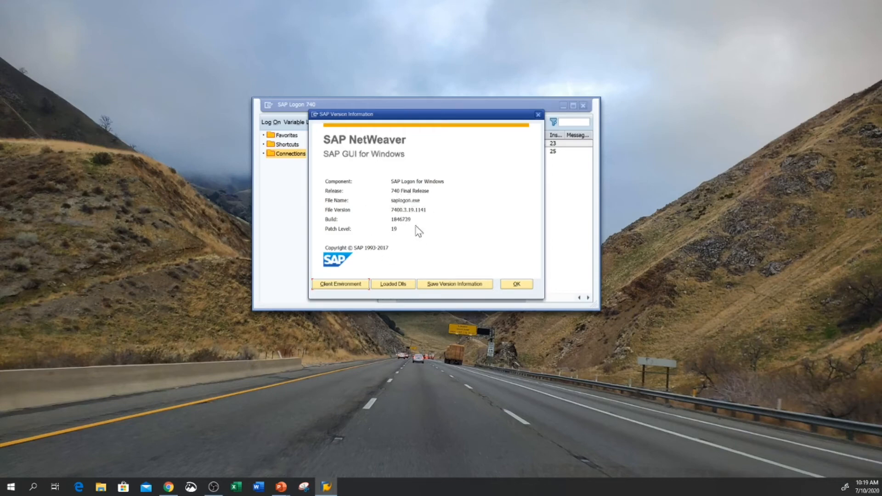
pyautogui.moveTo(376, 241)
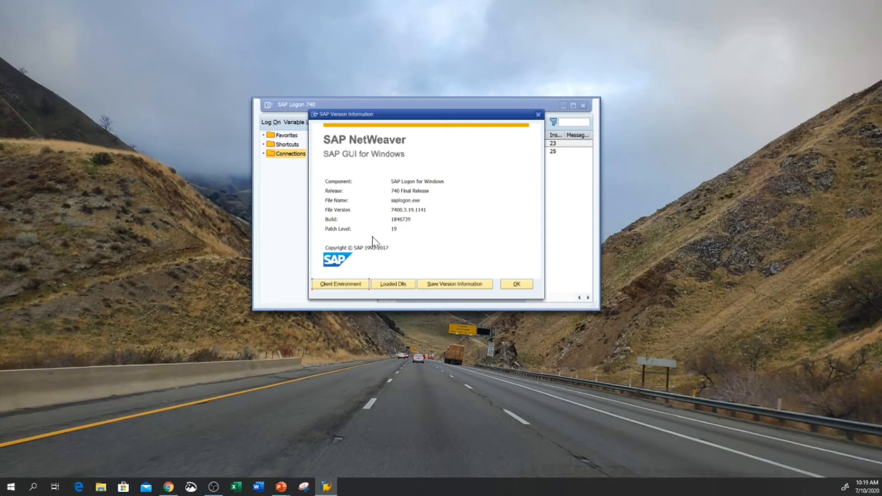
pyautogui.moveTo(365, 195)
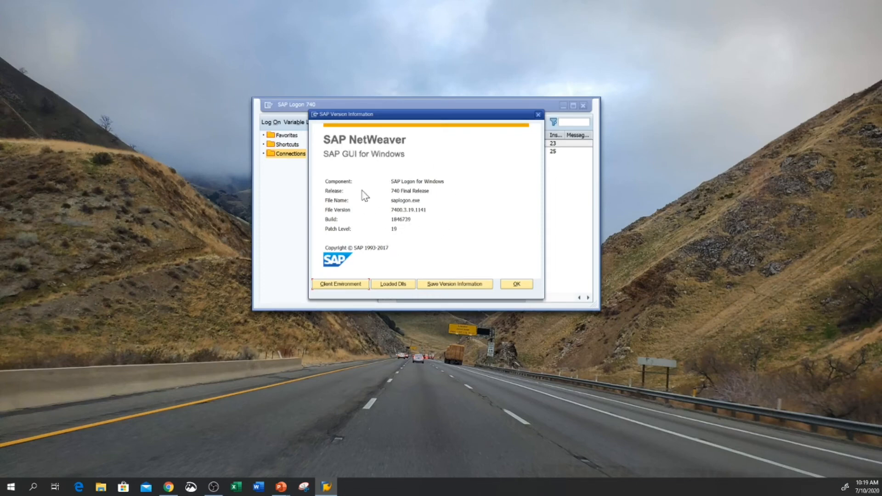
pyautogui.moveTo(469, 185)
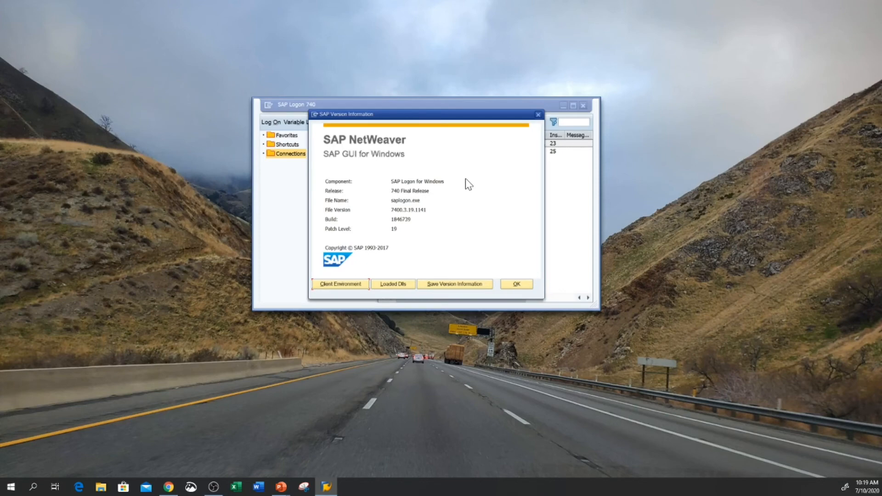
pyautogui.moveTo(365, 242)
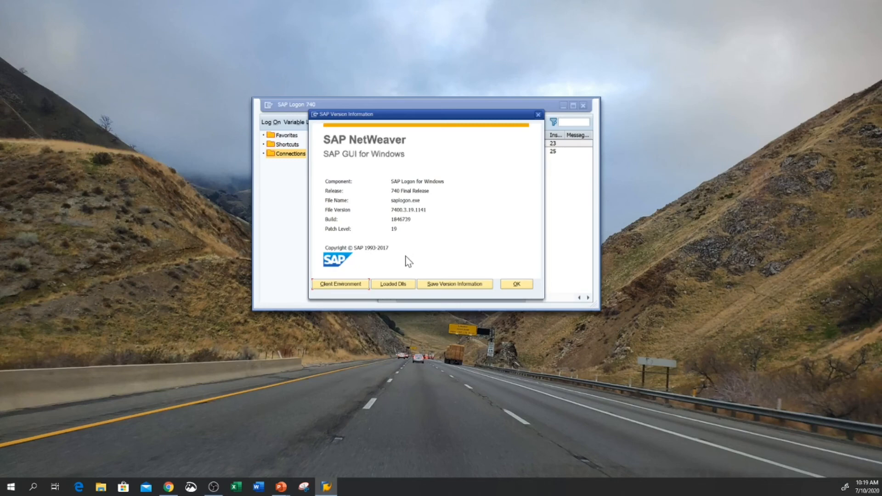
pyautogui.moveTo(408, 238)
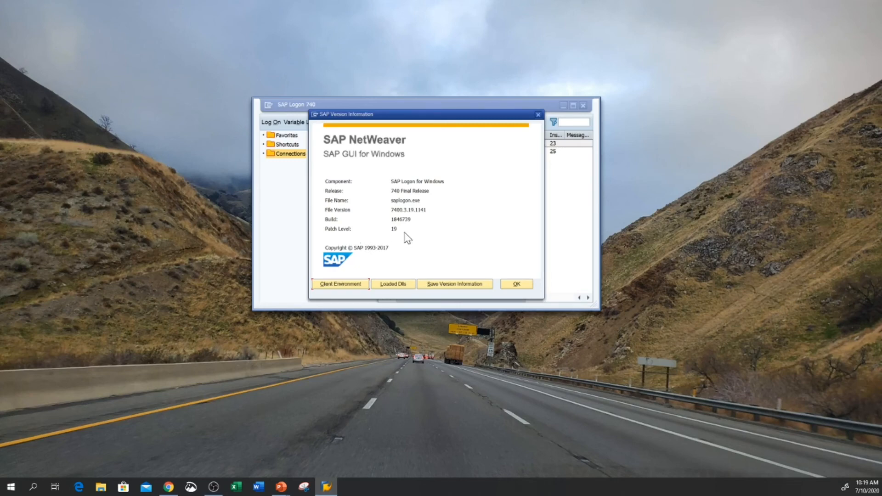
pyautogui.moveTo(383, 212)
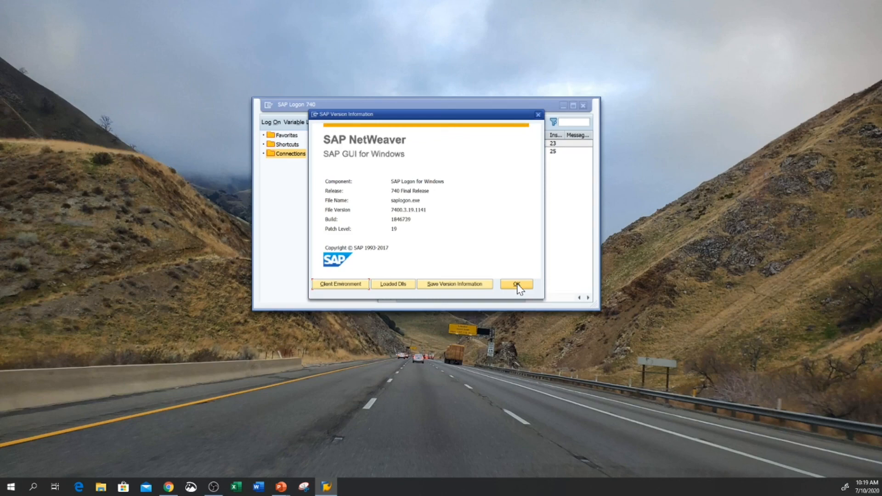
pyautogui.moveTo(495, 269)
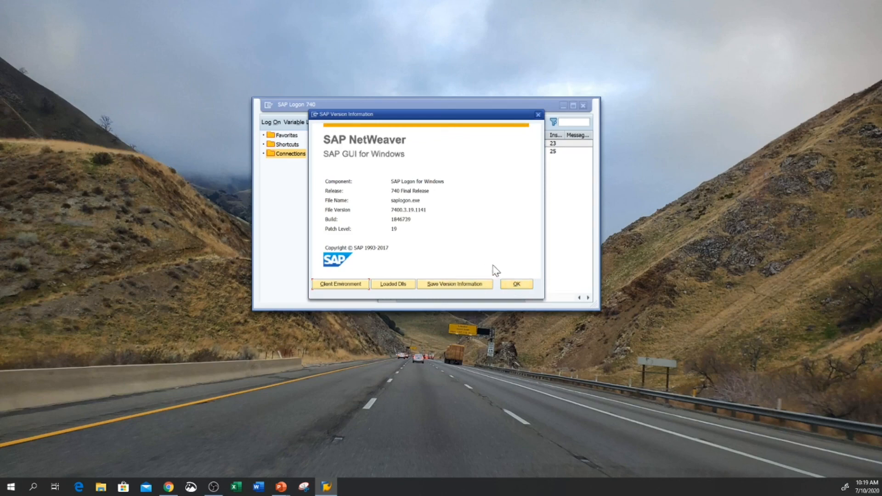